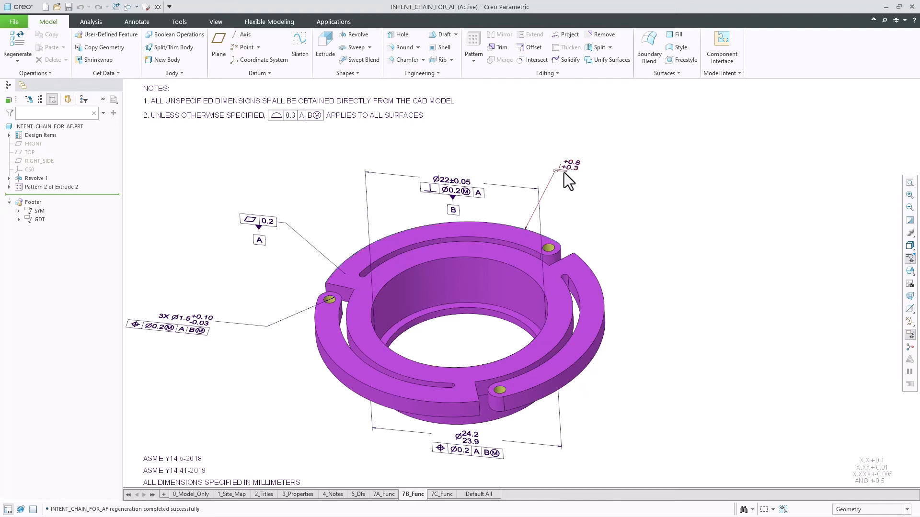
# - Select the ring's edge indicator symbol and expand the Datum feature list
pyautogui.click(557, 170)
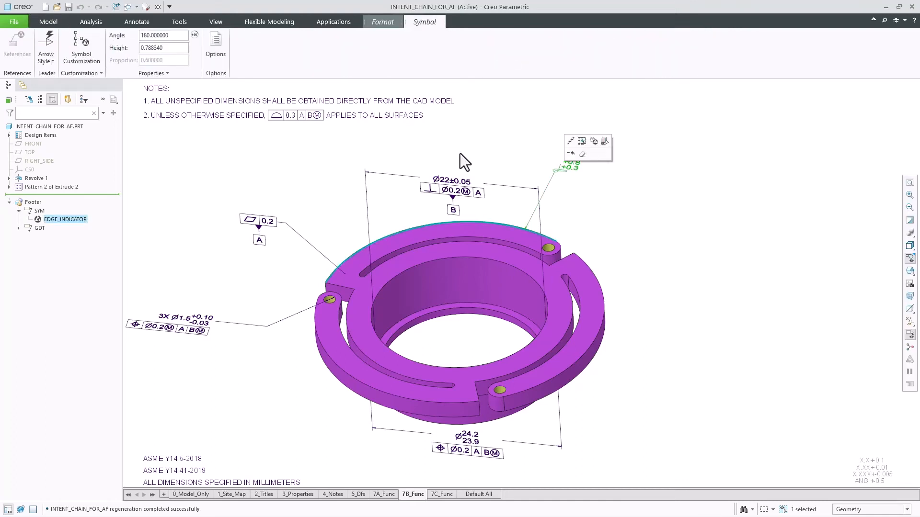
pyautogui.click(48, 22)
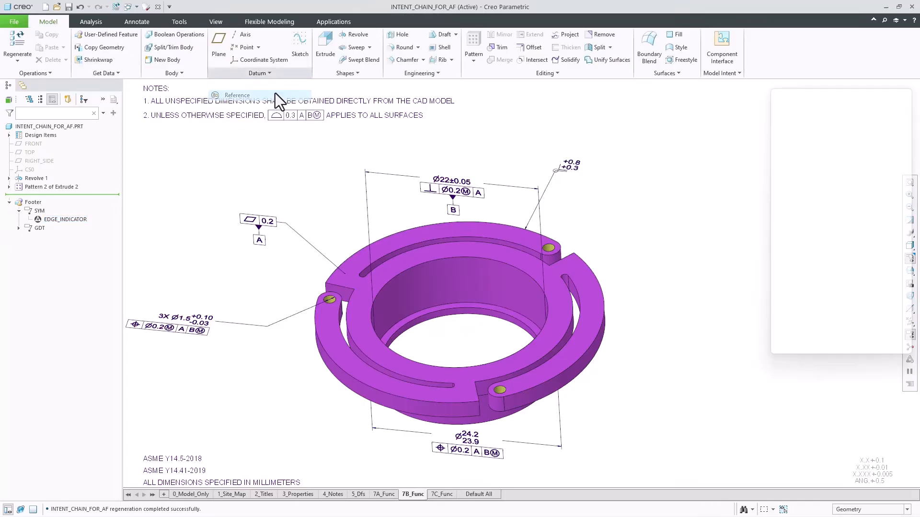
# - Create Reference 1 as a rule-based complete-loop chain around the ring's top face
pyautogui.click(236, 94)
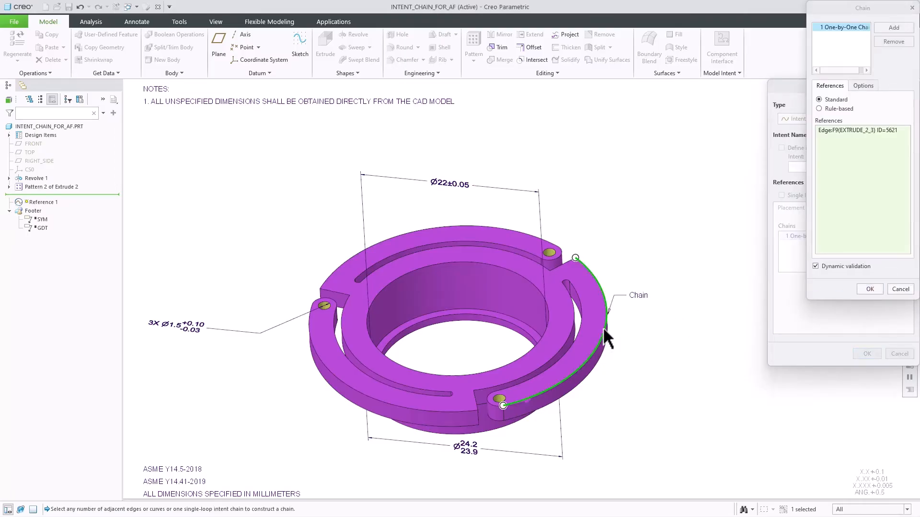
pyautogui.click(819, 109)
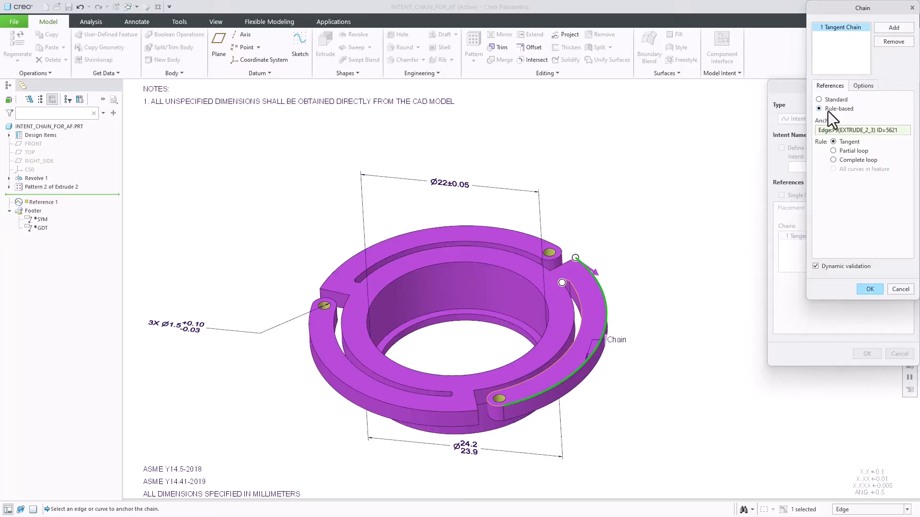
pyautogui.click(833, 160)
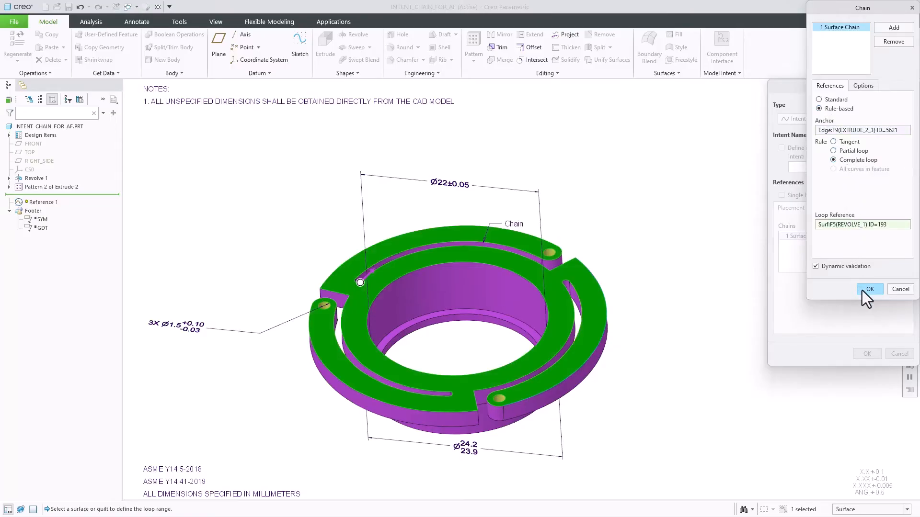
pyautogui.click(869, 288)
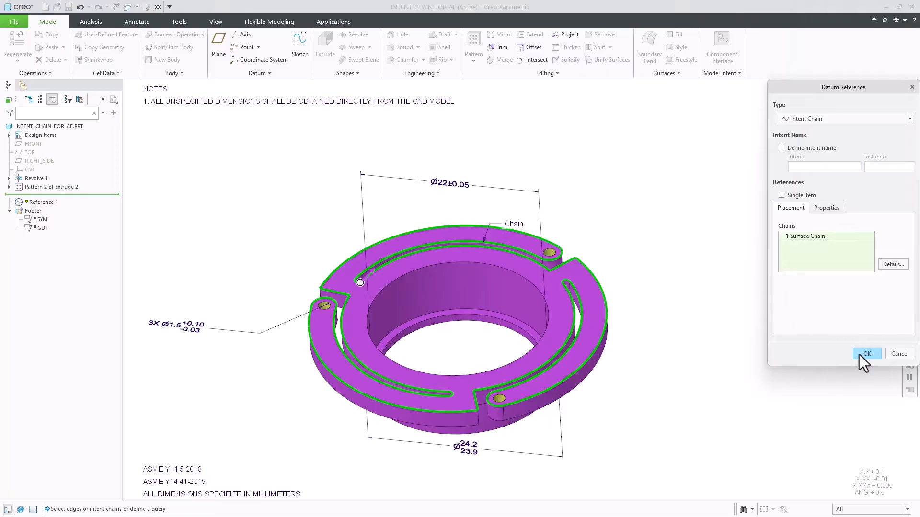
pyautogui.click(867, 353)
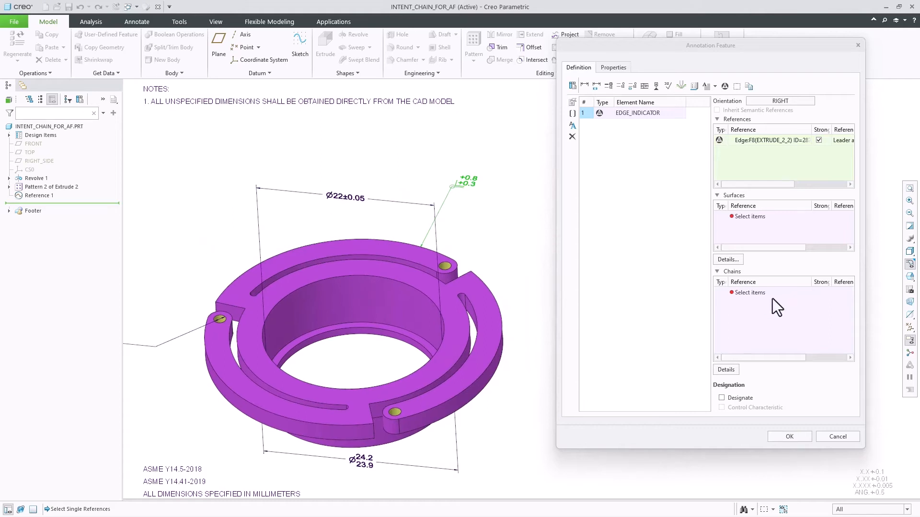
# - Redefine EDGE_INDICATOR to reference the Reference 1 chain and confirm
pyautogui.click(750, 292)
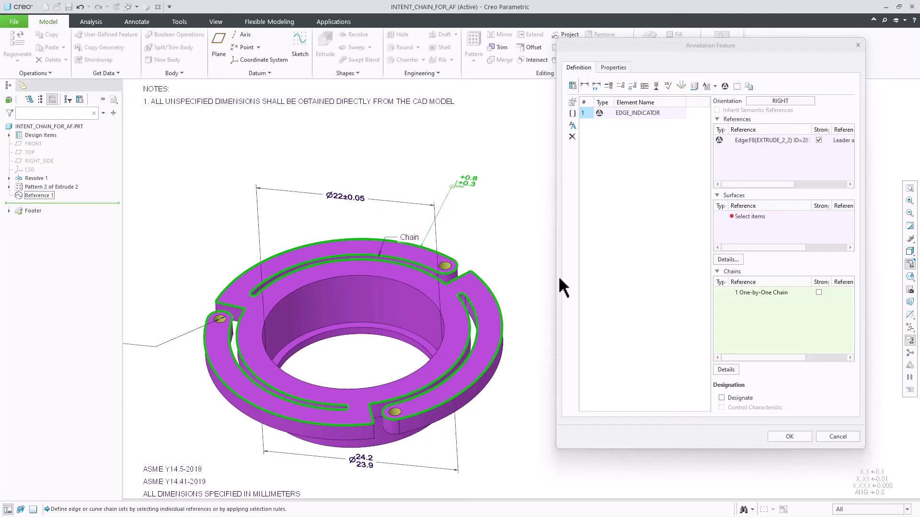
pyautogui.click(788, 437)
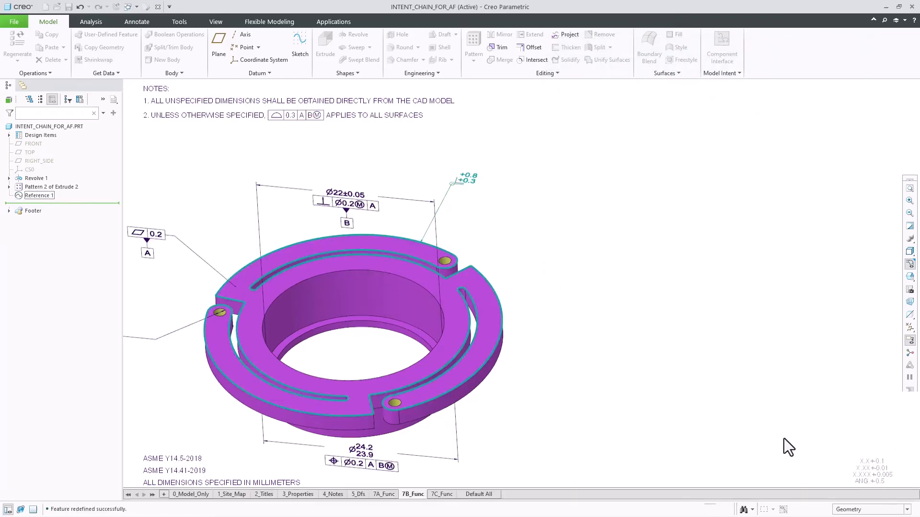